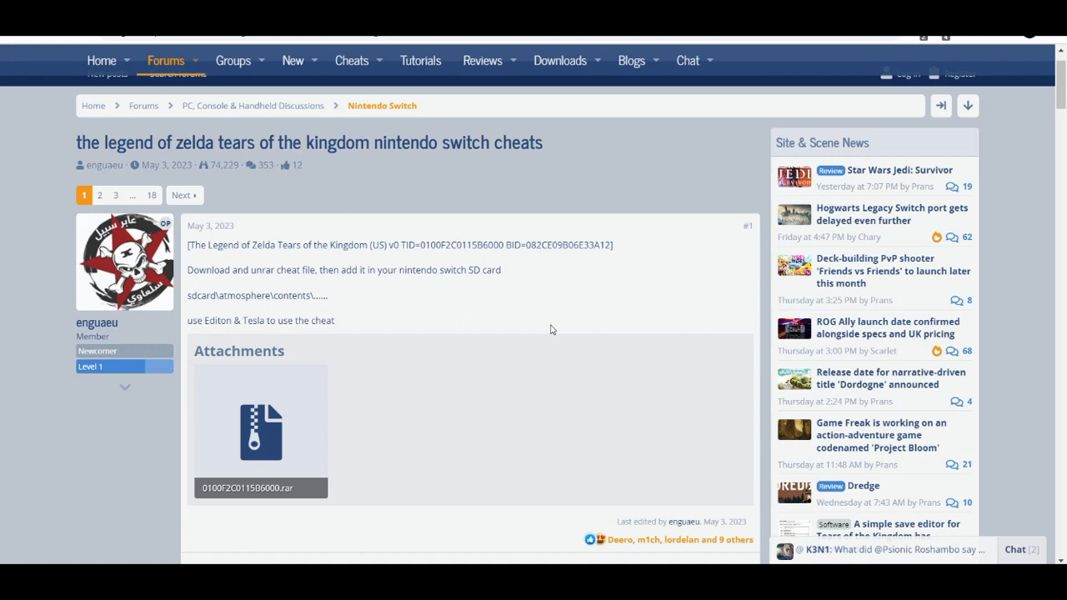
- Download the 0100F2C0115B6000.rar cheat archive attached to the GBAtemp thread
{"action": "left_click", "coordinate": [260, 430]}
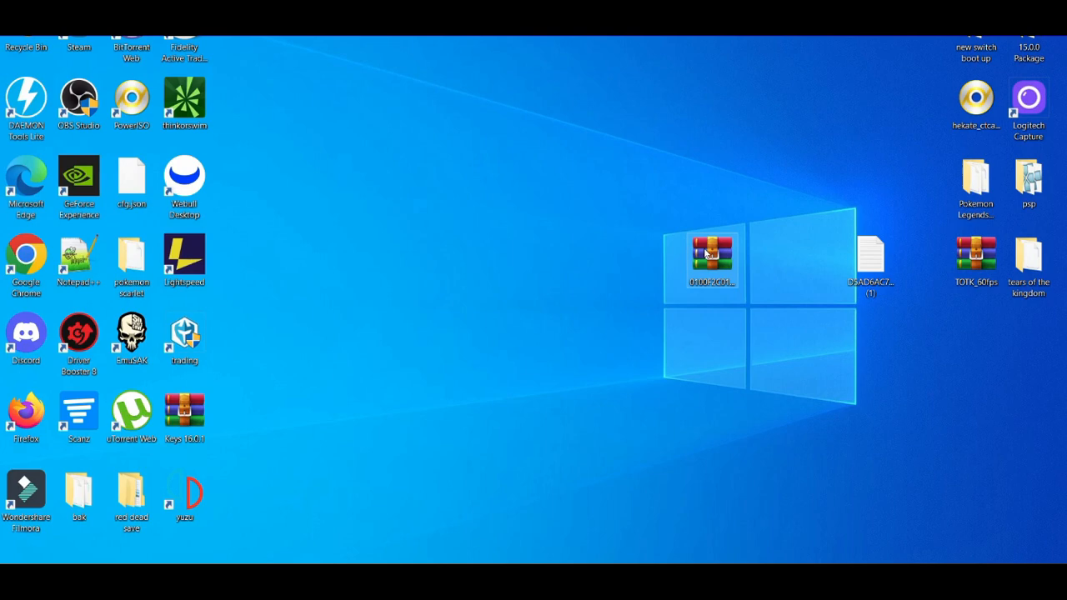
- Extract the downloaded .rar so the 0100F2C0115B6000 folder sits on the desktop
{"action": "double_click", "coordinate": [711, 254]}
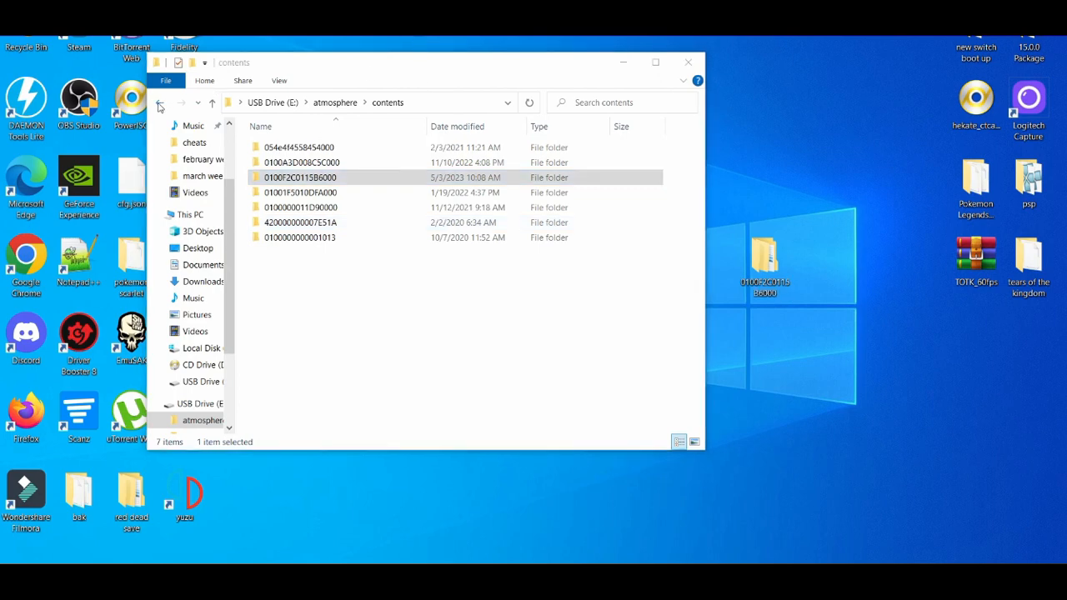
- Close File Explorer after pasting 0100F2C0115B6000 into atmosphere\contents on the USB drive
{"action": "left_click", "coordinate": [687, 61]}
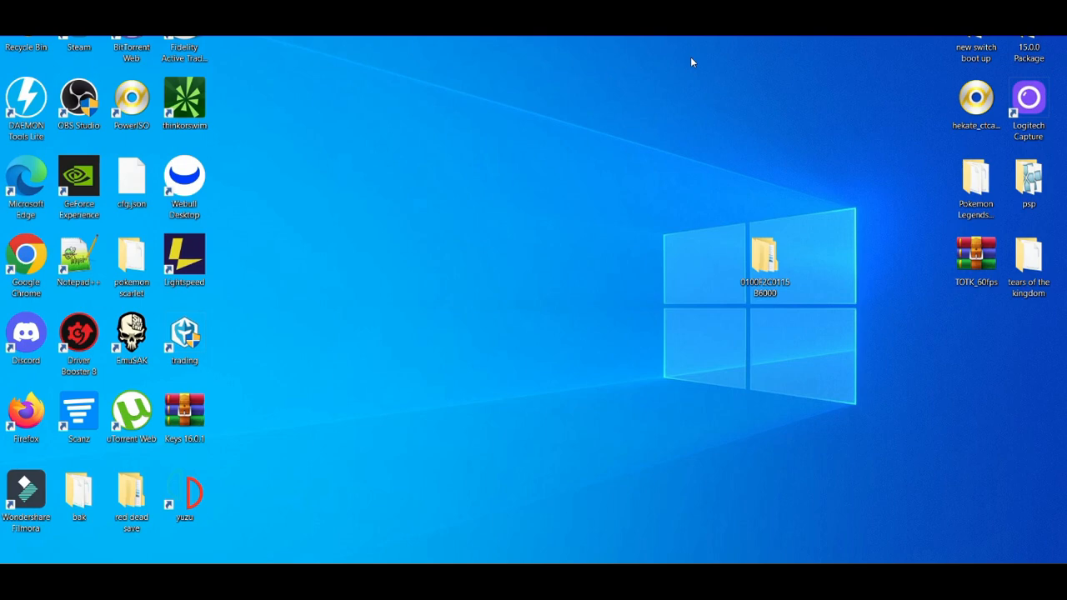